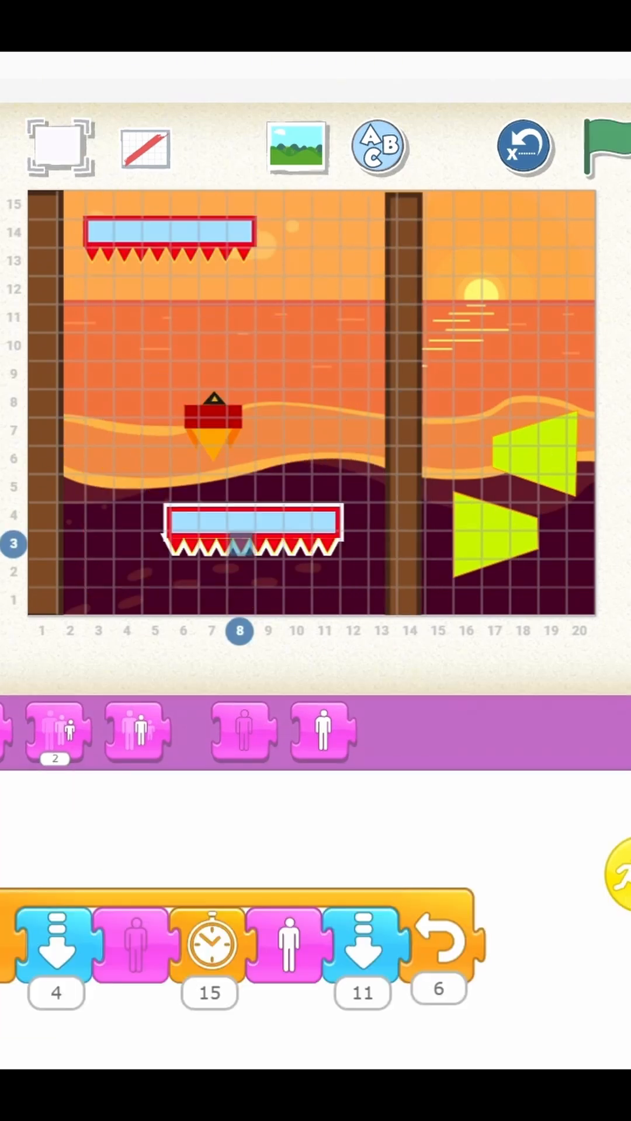
mouse_move(565, 740)
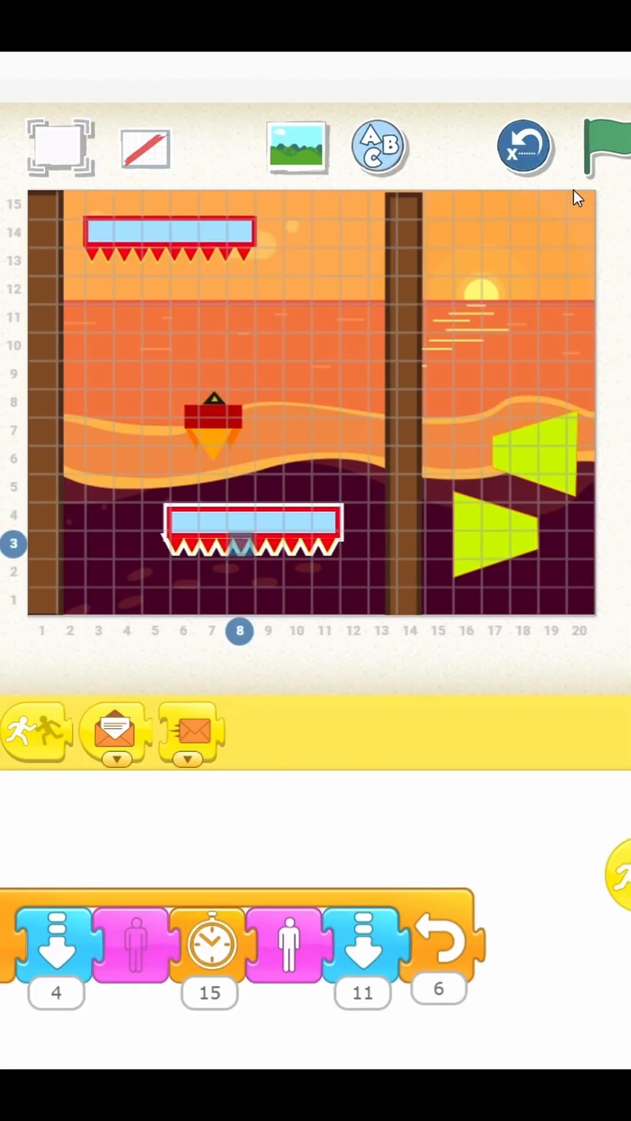
- Show the YES sprite's tap script that jumps back to page one
click(606, 147)
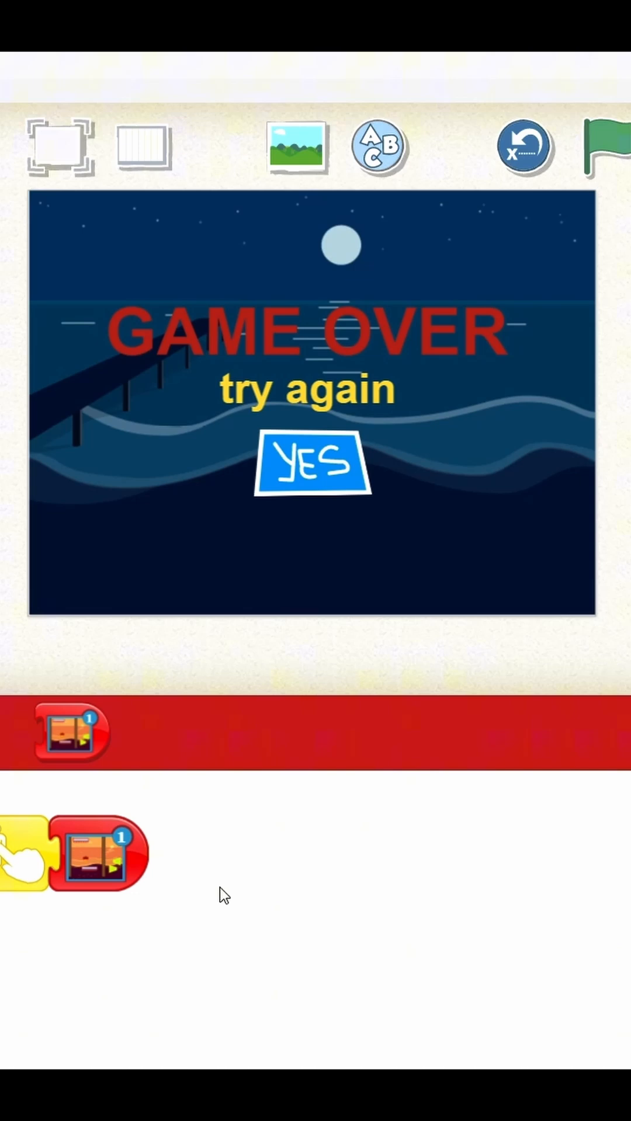
- Select the first page thumbnail to show the rocket's message-triggered scripts
click(312, 462)
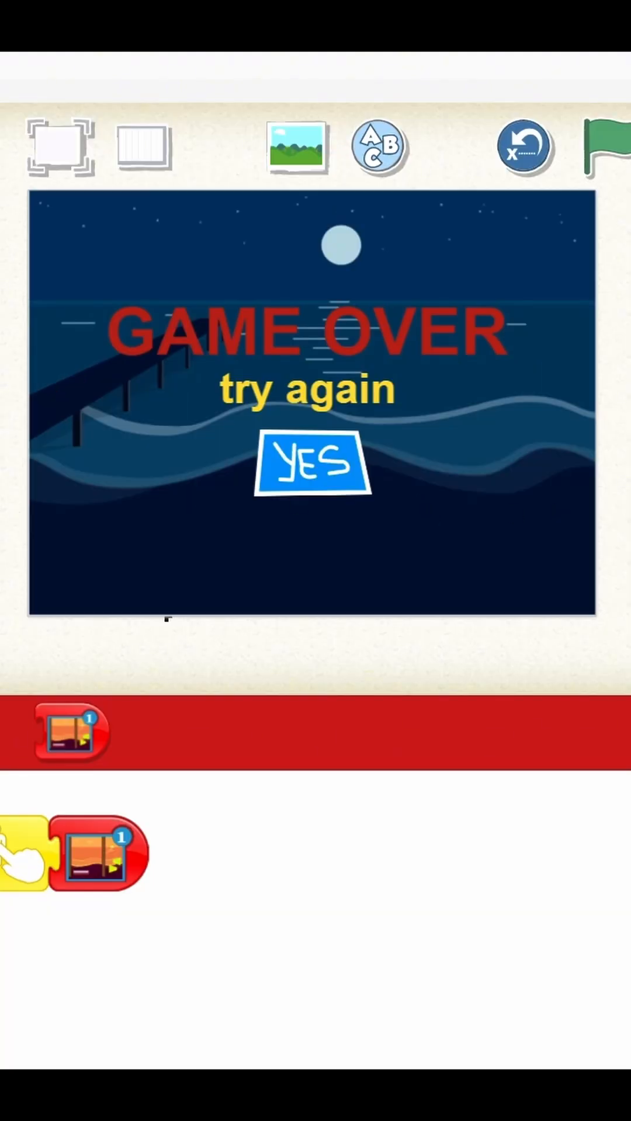
click(310, 461)
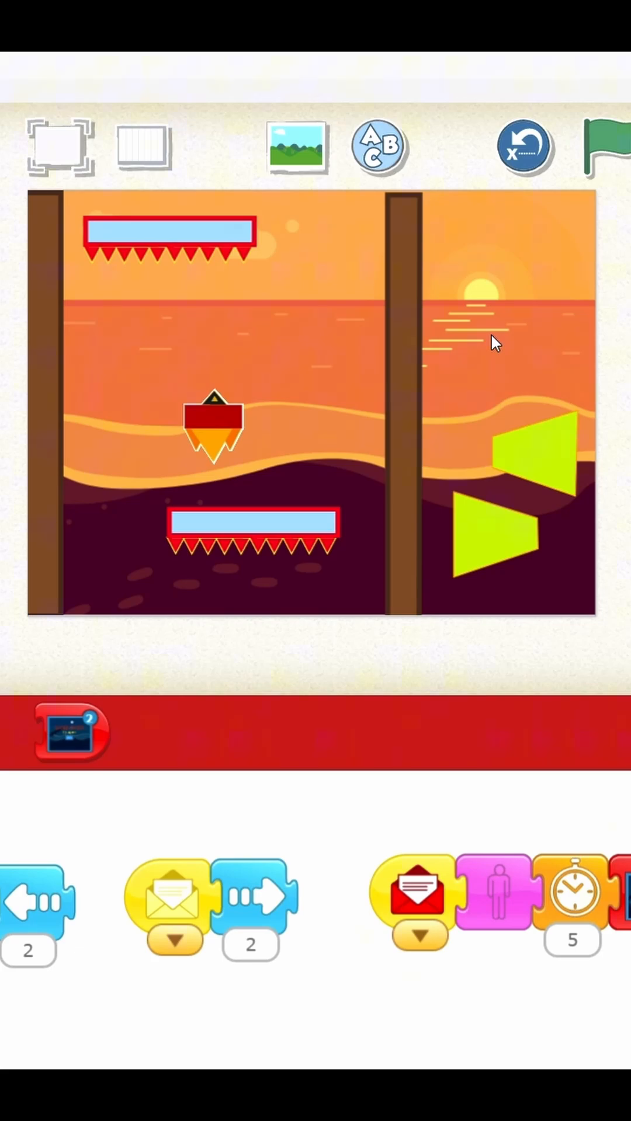